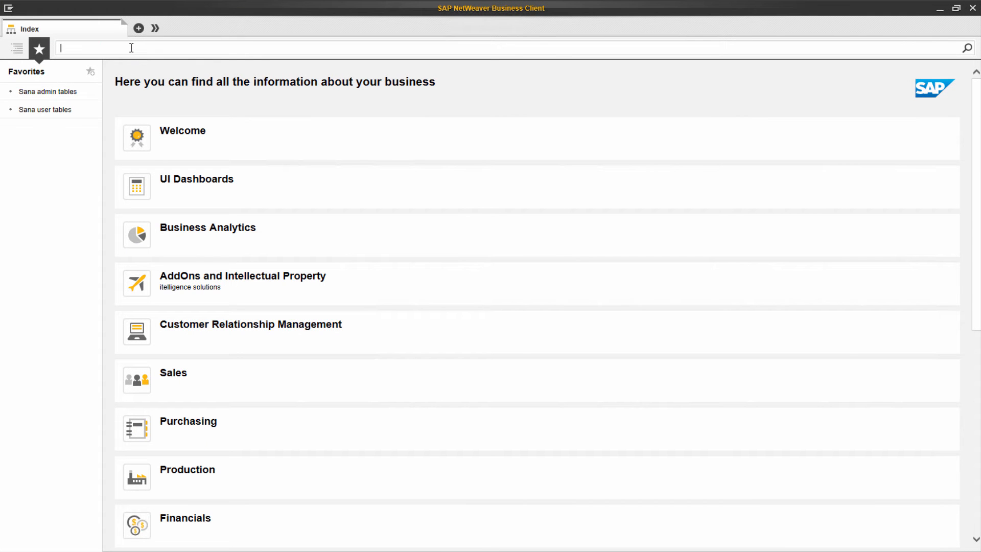
- Start customer creation with XD01, then cancel it and return home
type("xd")
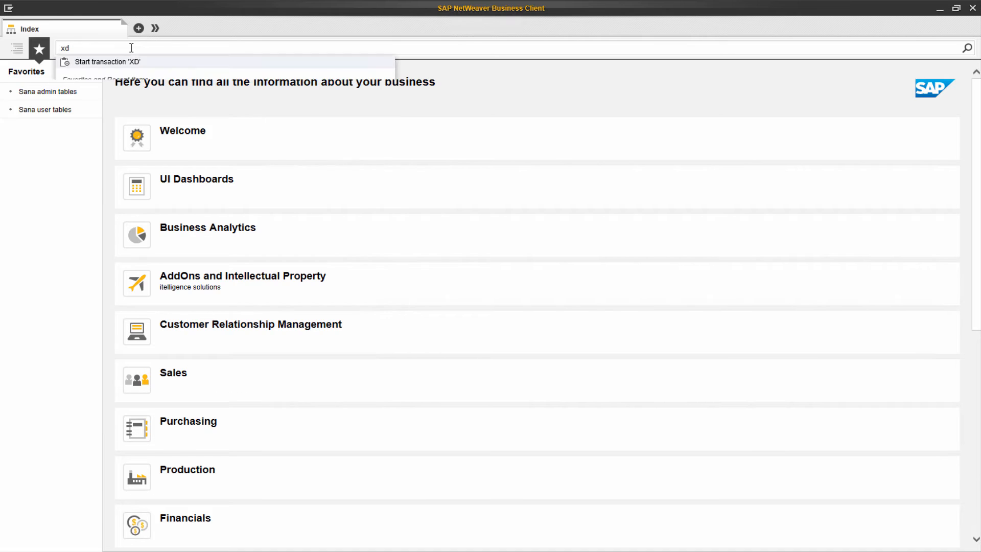
type("01")
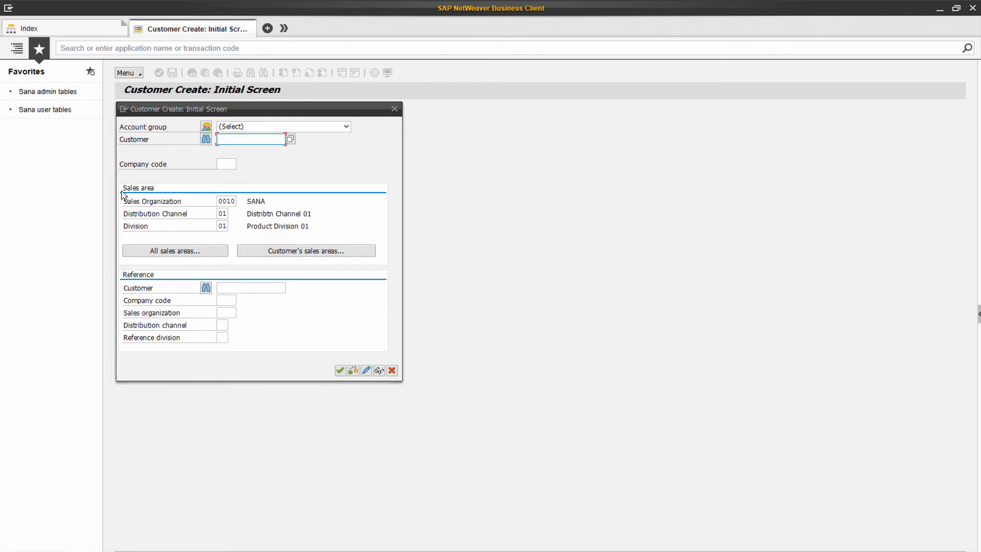
mouse_move(151, 197)
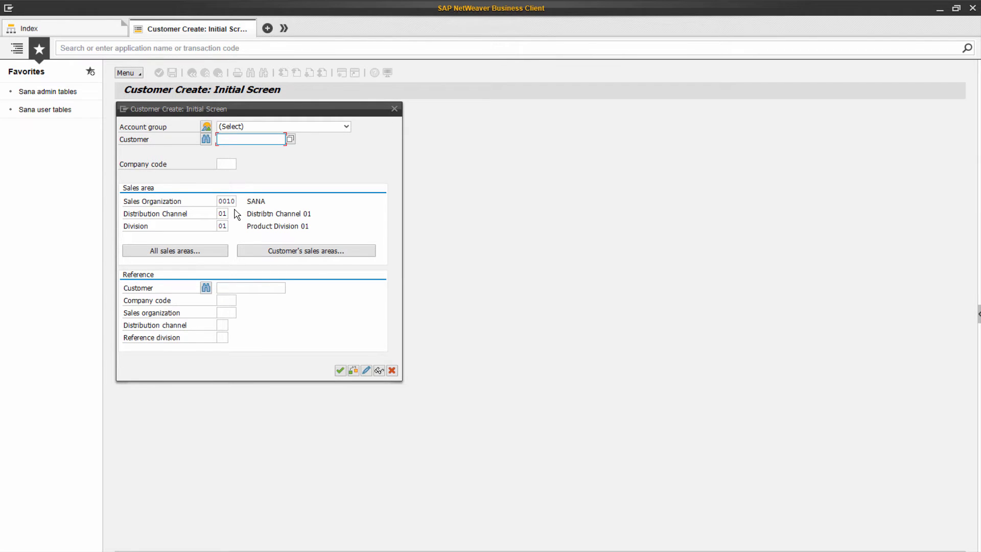
left_click(227, 201)
type("x")
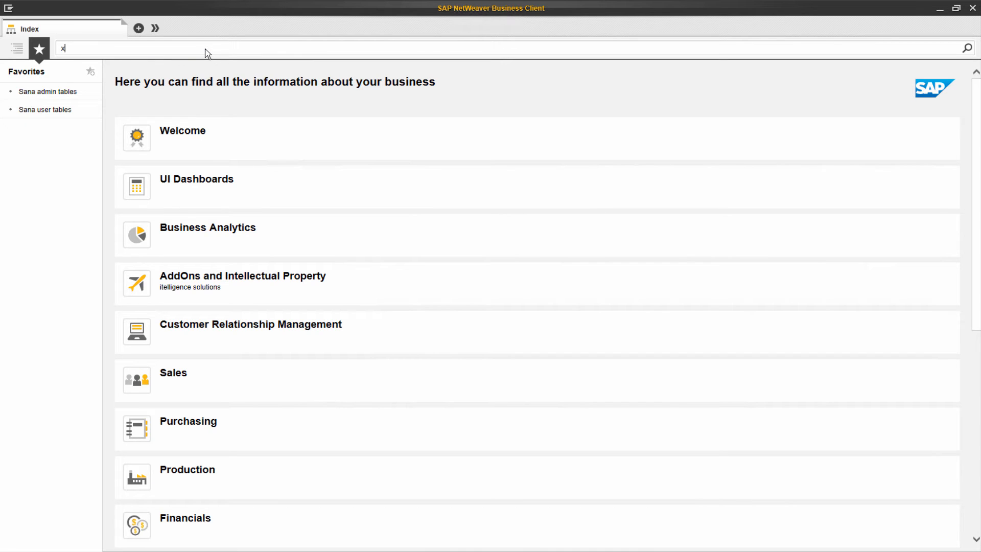
- Change customer 58 via XD02 and show its sales area data for 0010/01/01
type("d02")
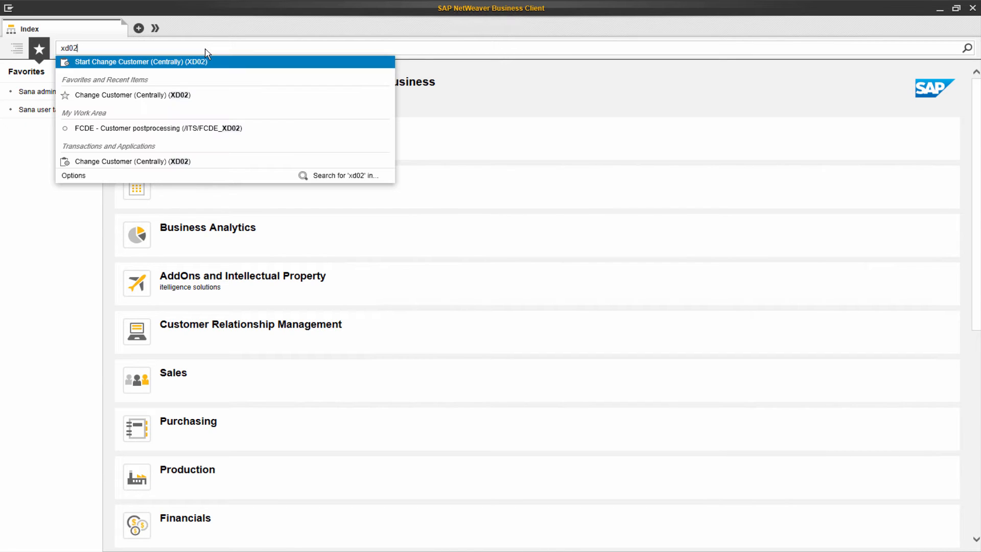
left_click(139, 61)
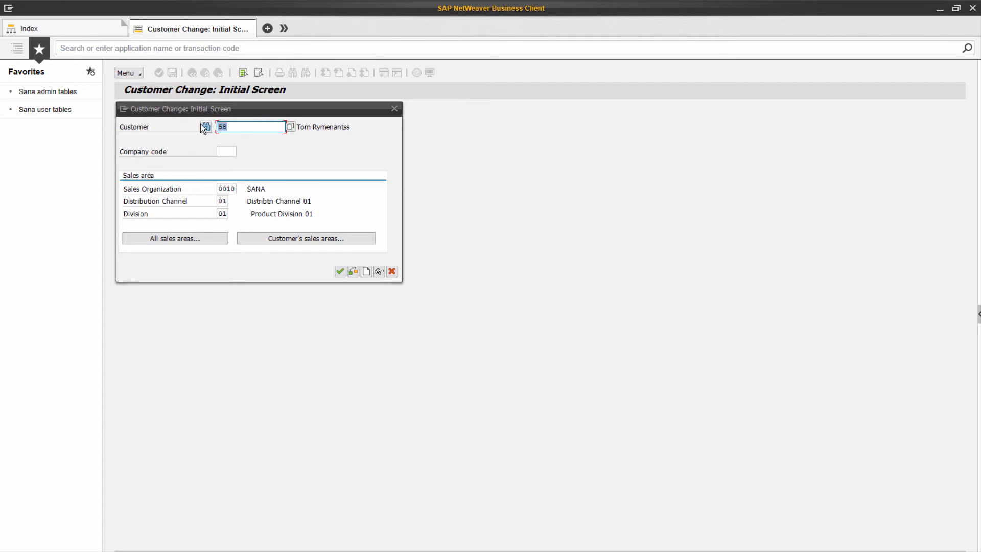
mouse_move(155, 186)
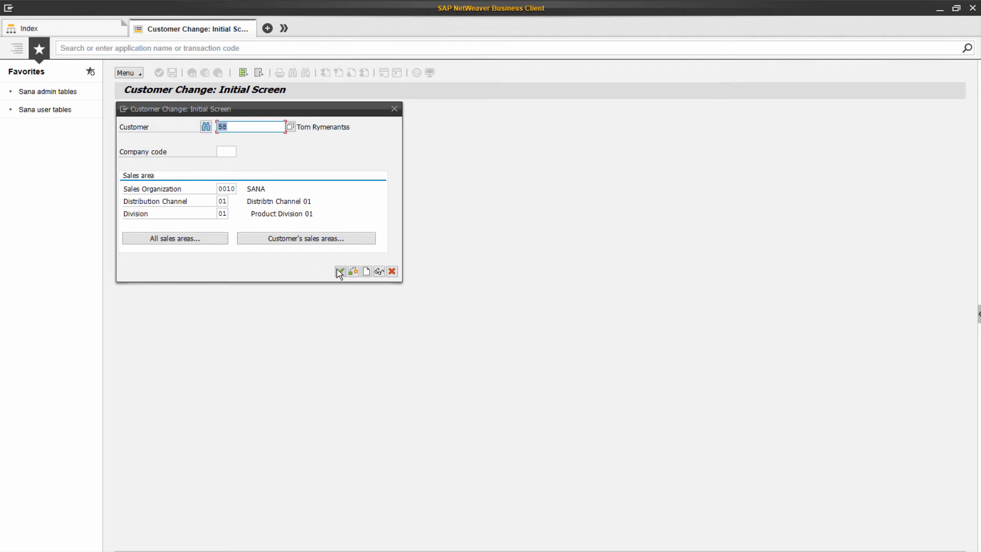
left_click(339, 271)
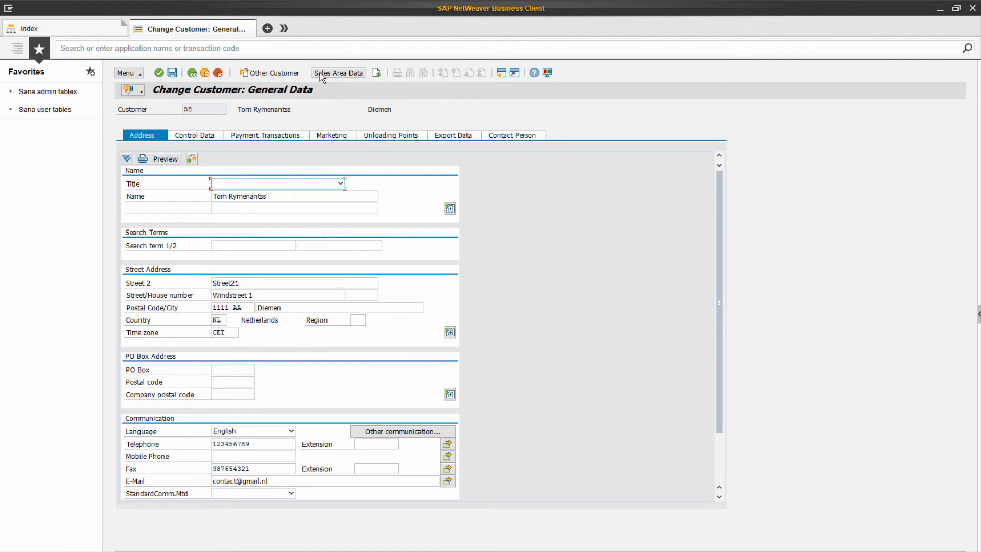
left_click(338, 72)
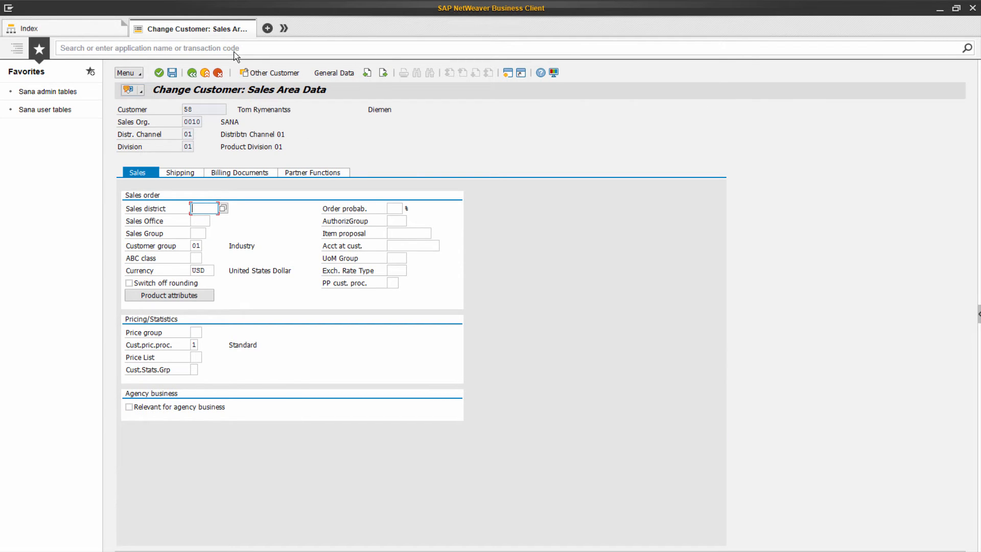
mouse_move(109, 88)
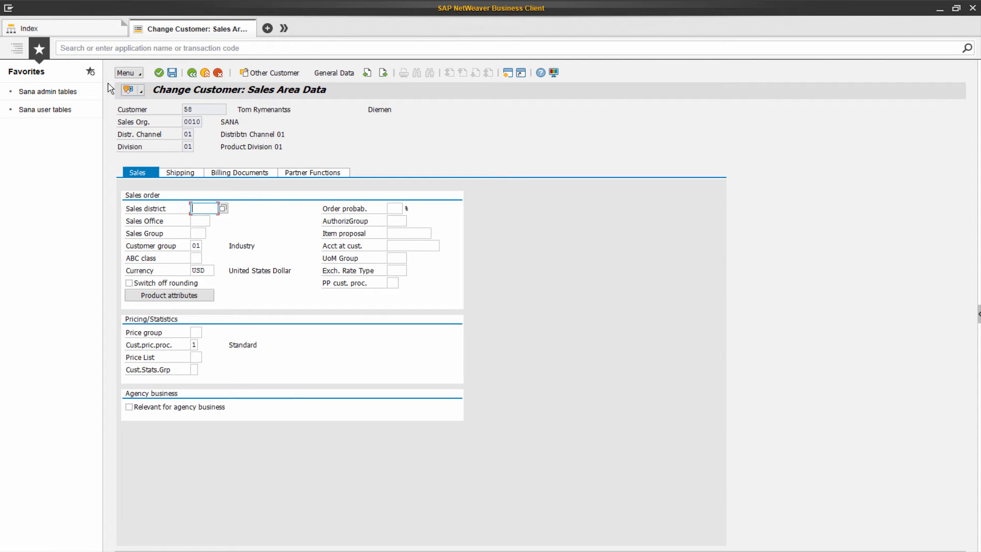
- Show the /SANAECOM/ Web Stores Sales Area view and inspect the SanaStore entry
left_click(48, 91)
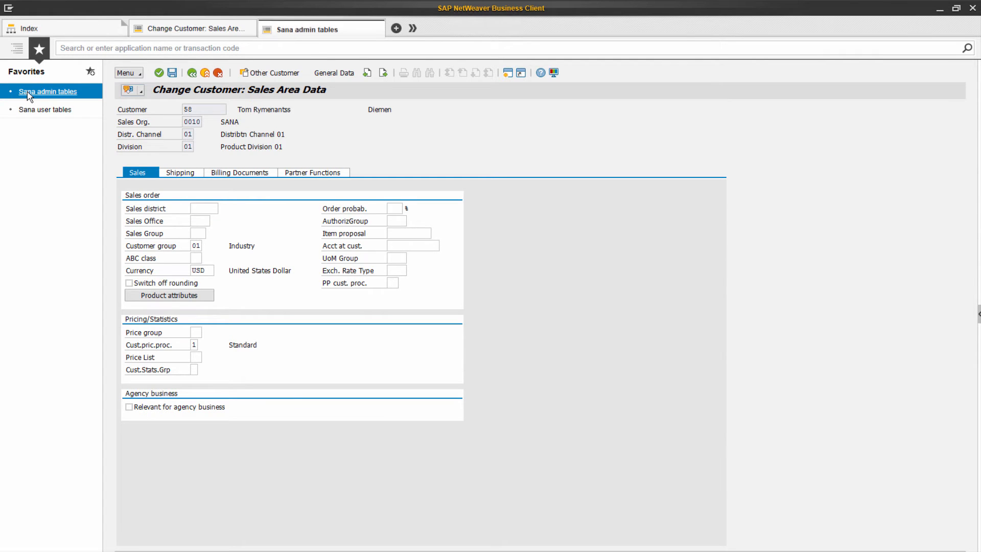
left_click(48, 91)
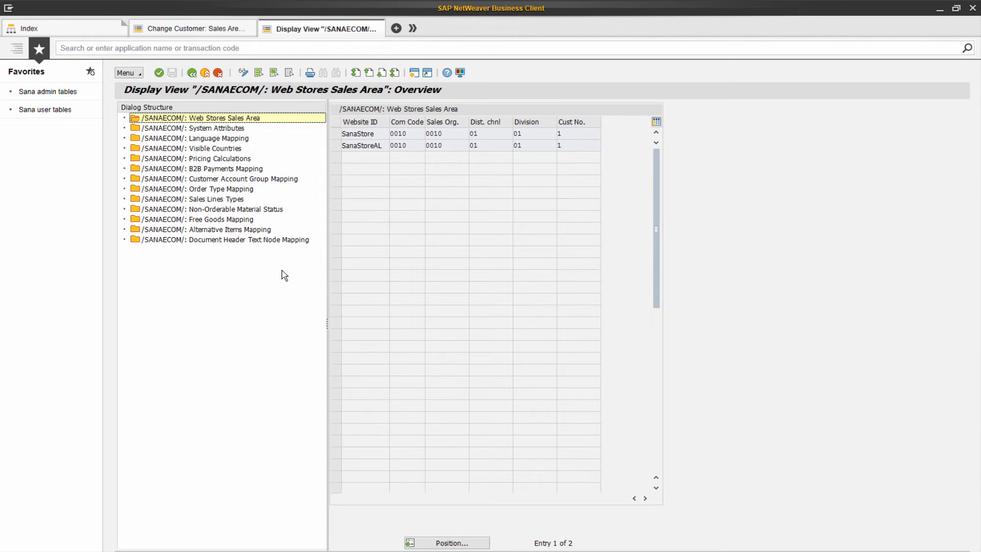
mouse_move(281, 147)
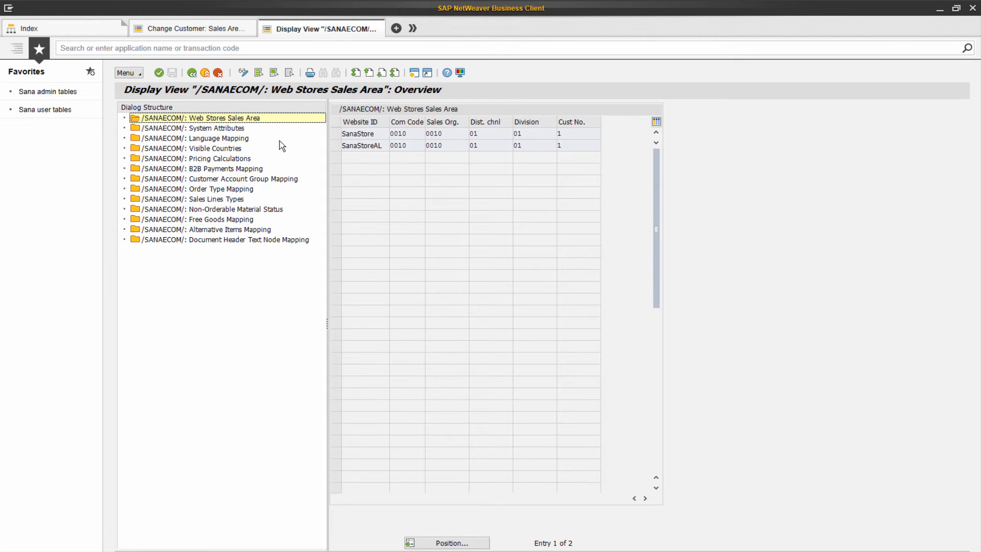
mouse_move(223, 119)
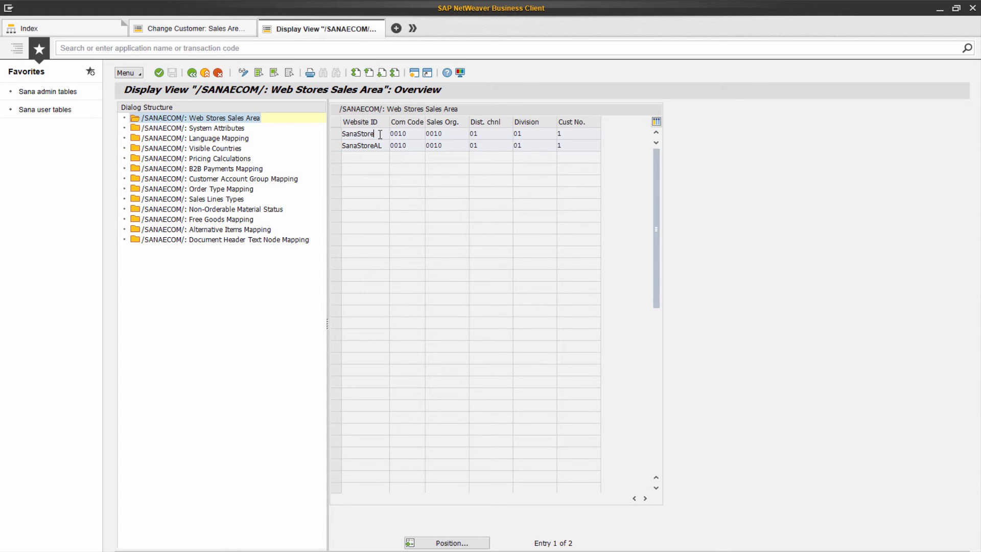
left_click(363, 133)
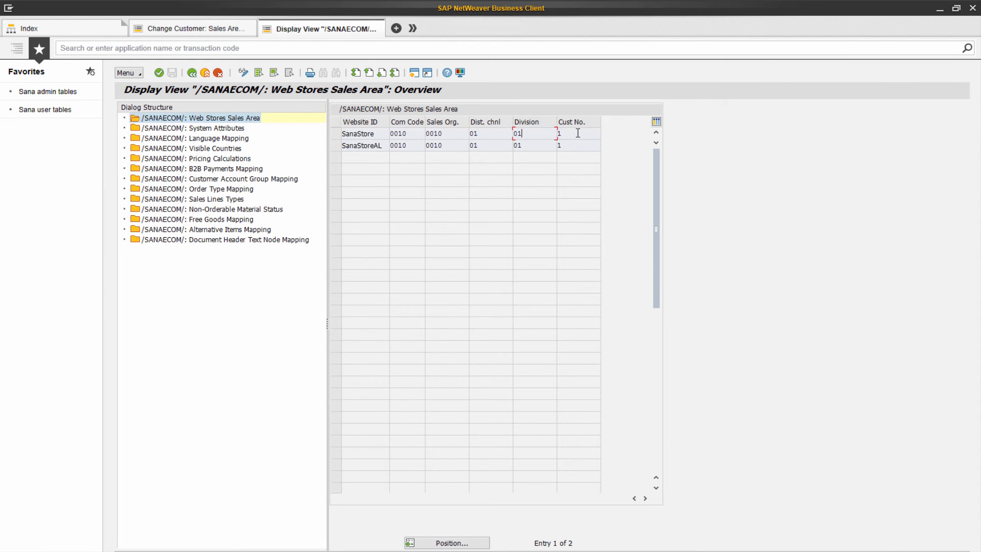
left_click(572, 133)
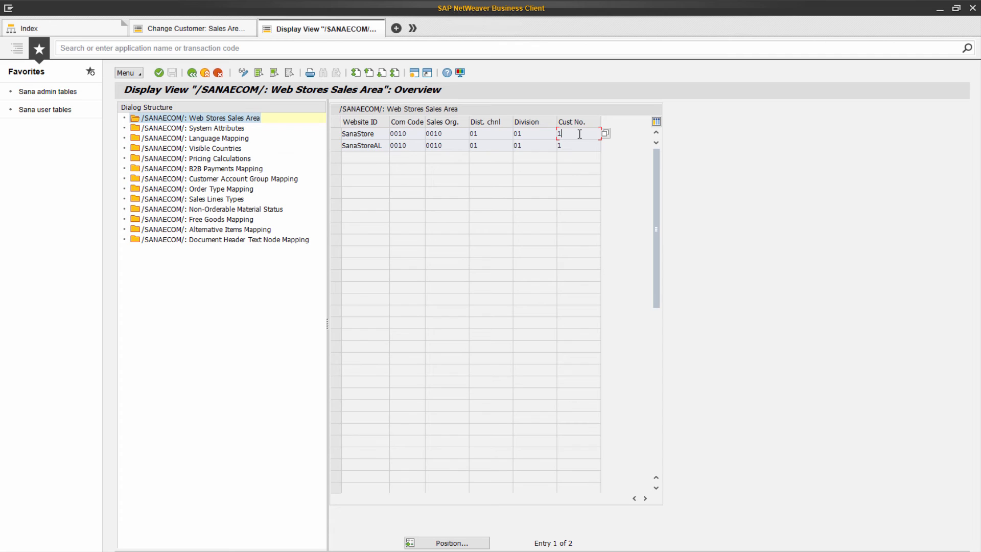
left_click(363, 133)
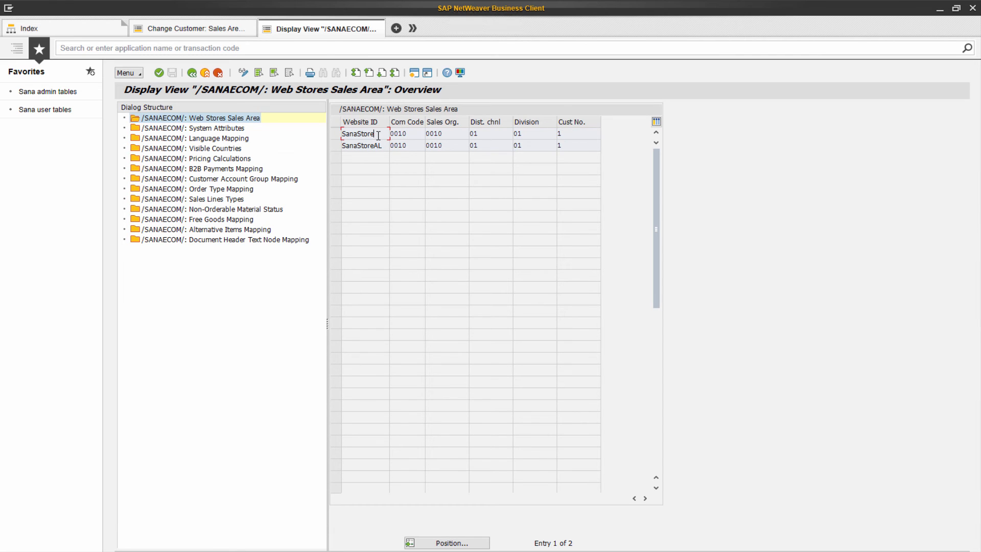
left_click(575, 133)
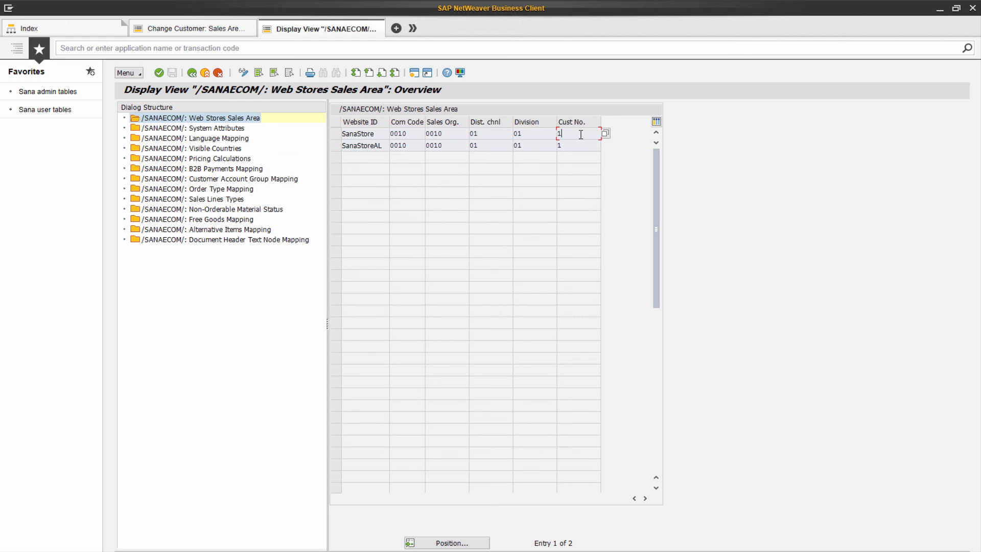
- Select the SanaStore and SanaStoreAL rows together
left_click(334, 133)
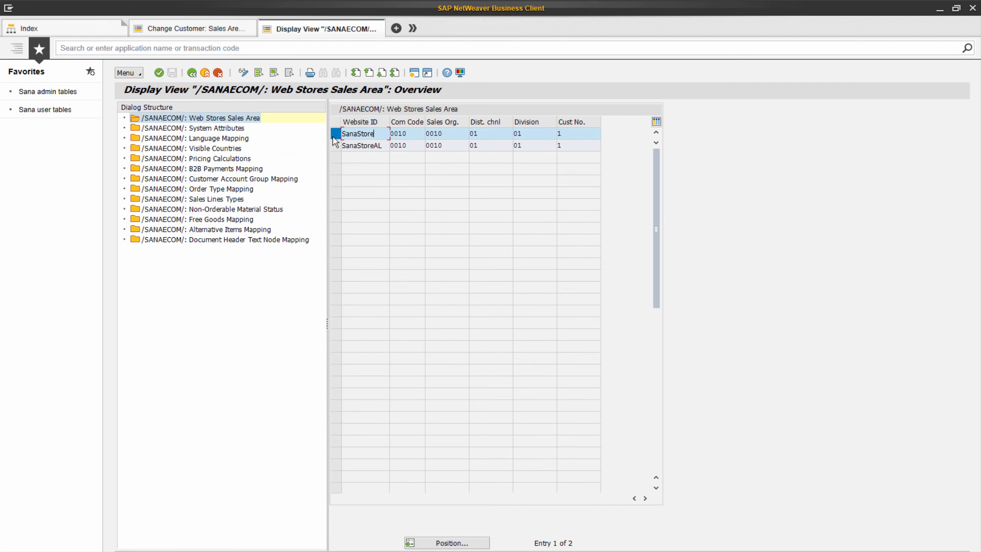
left_click(335, 144)
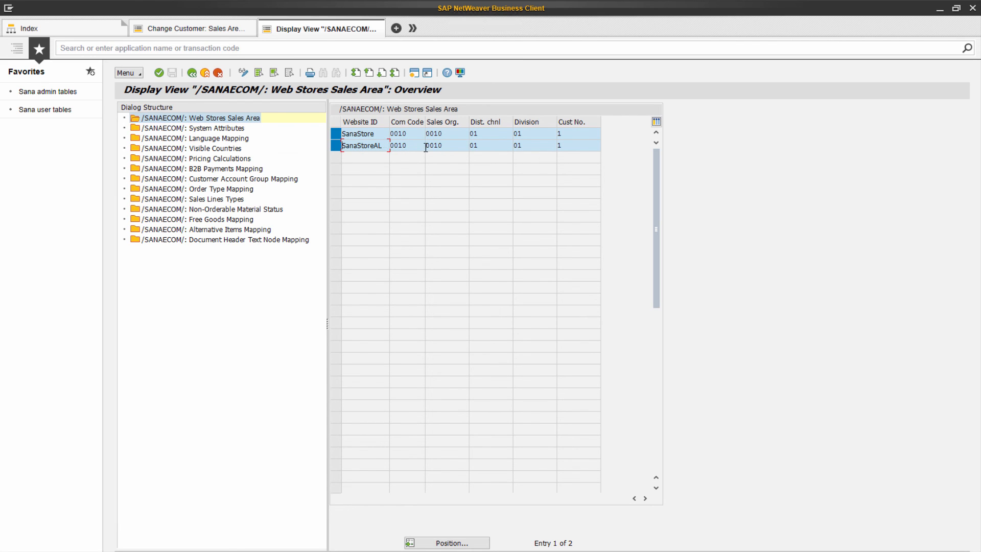
mouse_move(575, 149)
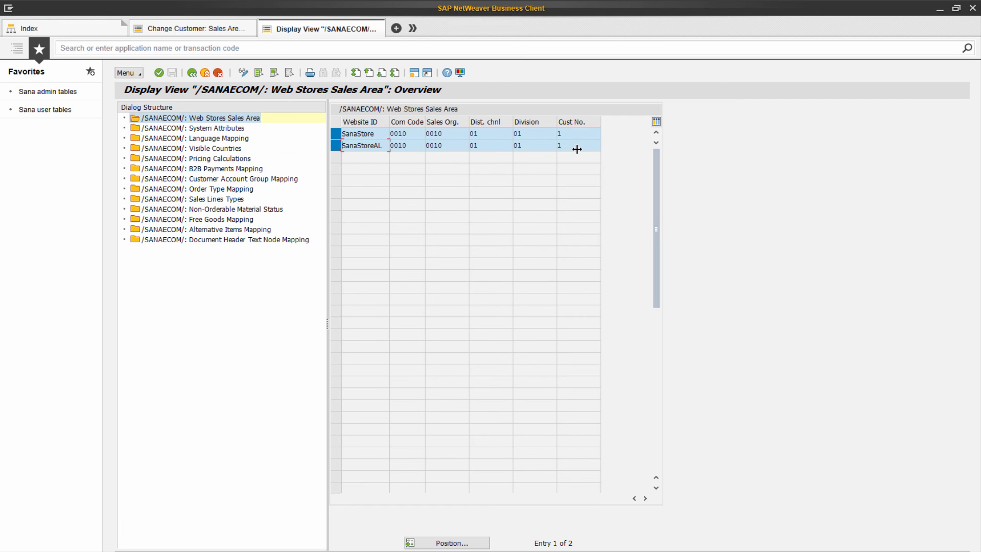